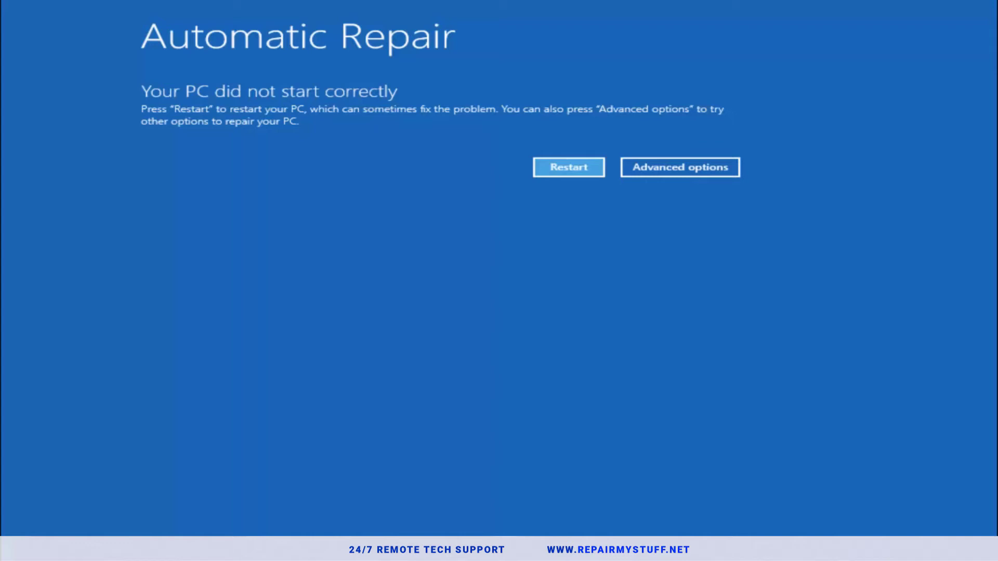
pyautogui.moveTo(251, 154)
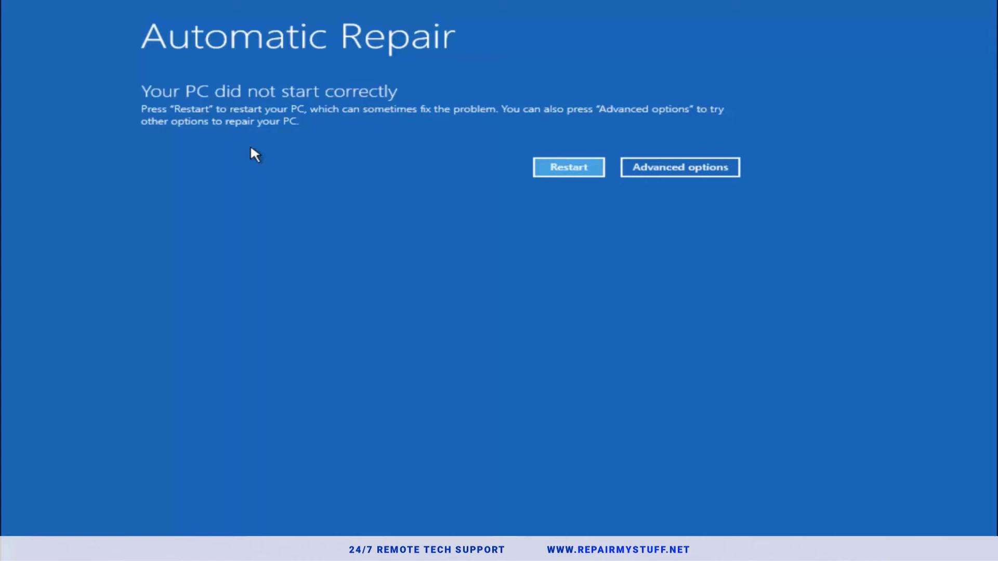
pyautogui.moveTo(617, 290)
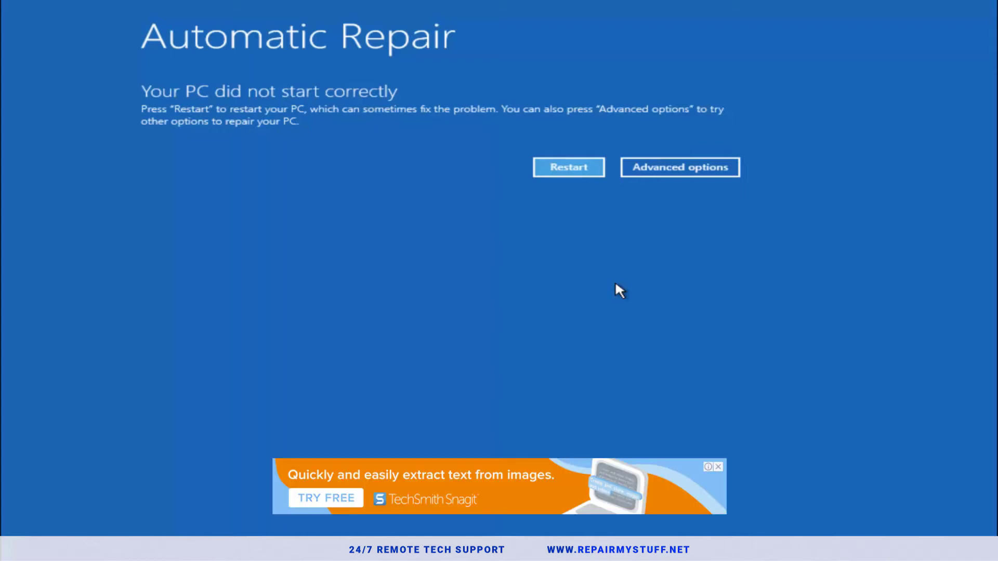
pyautogui.moveTo(173, 149)
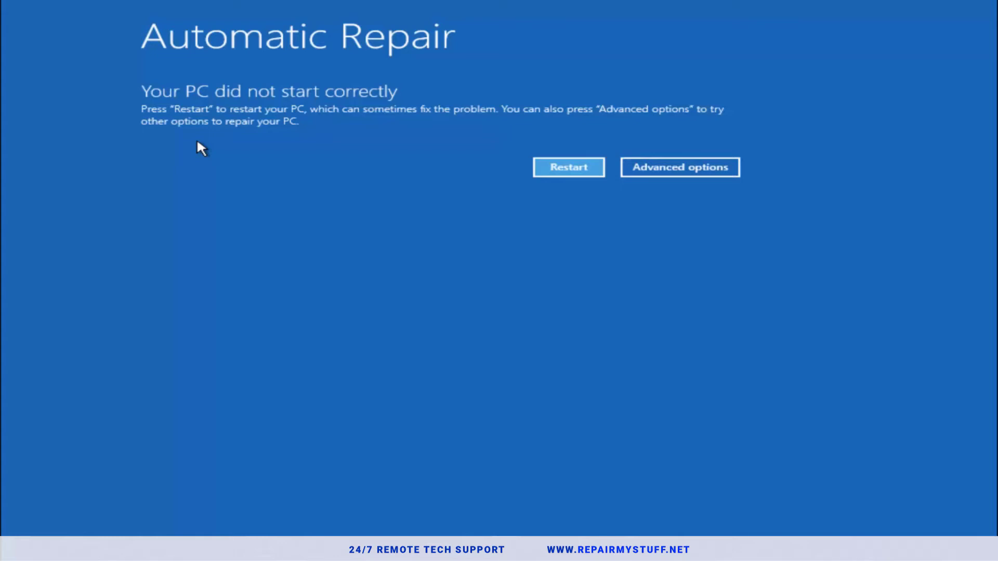
pyautogui.moveTo(169, 107)
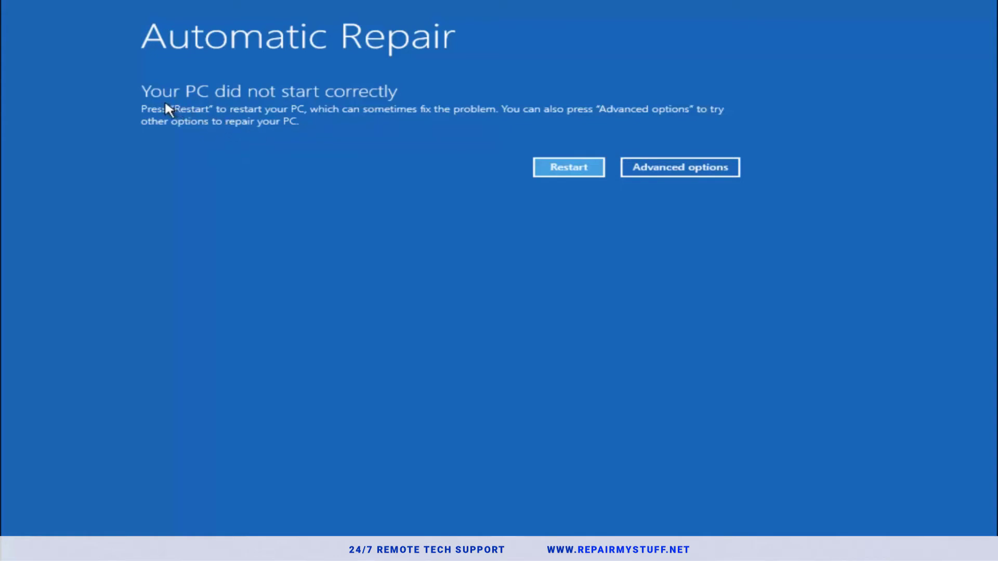
pyautogui.moveTo(293, 129)
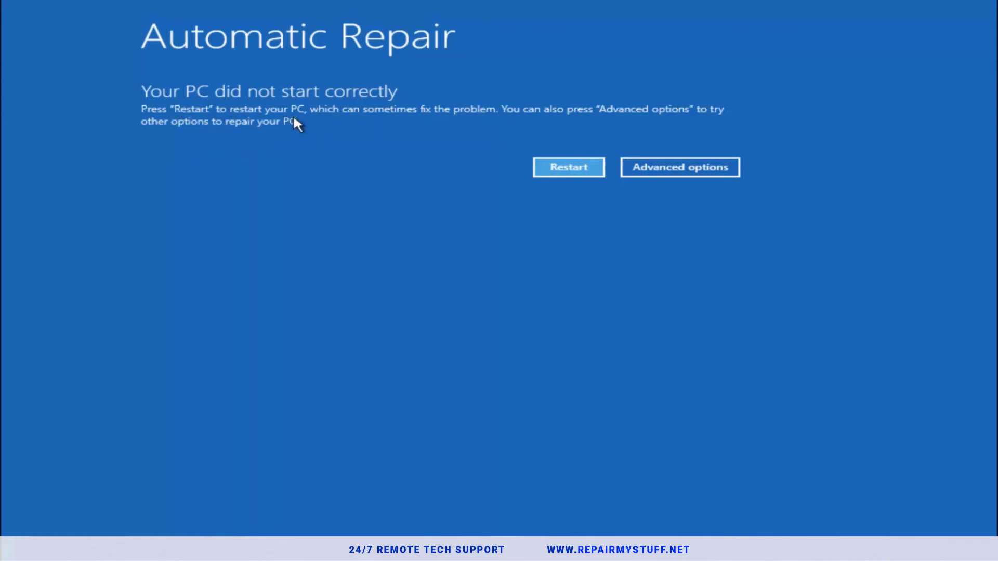
pyautogui.moveTo(381, 120)
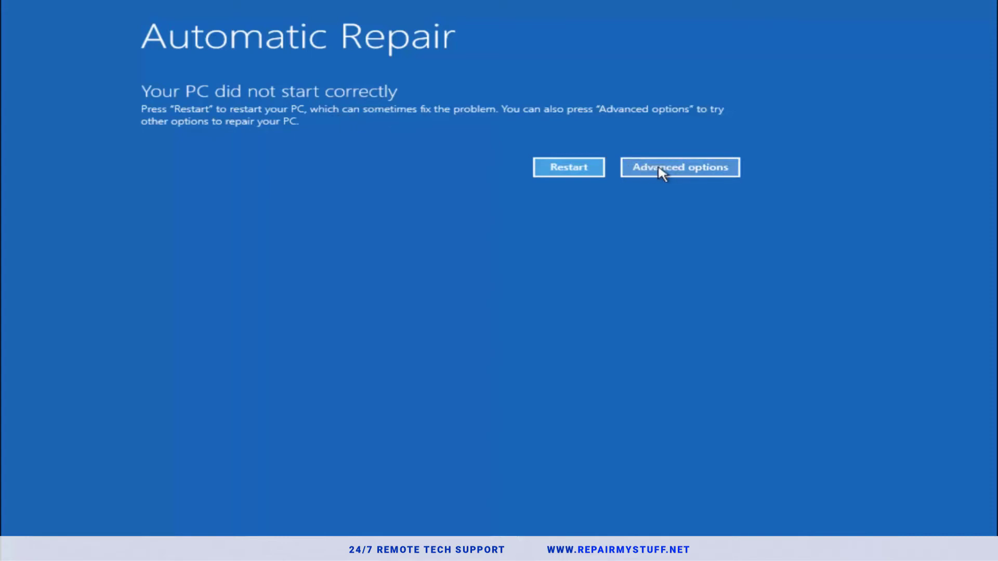
pyautogui.moveTo(679, 170)
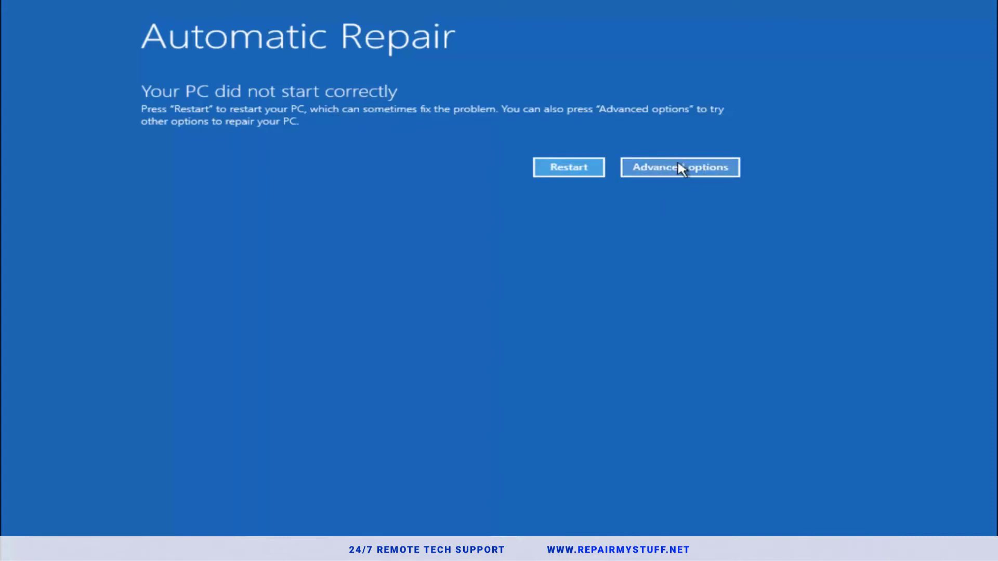
# - Go from the Automatic Repair screen through Advanced options into Troubleshoot
pyautogui.click(679, 167)
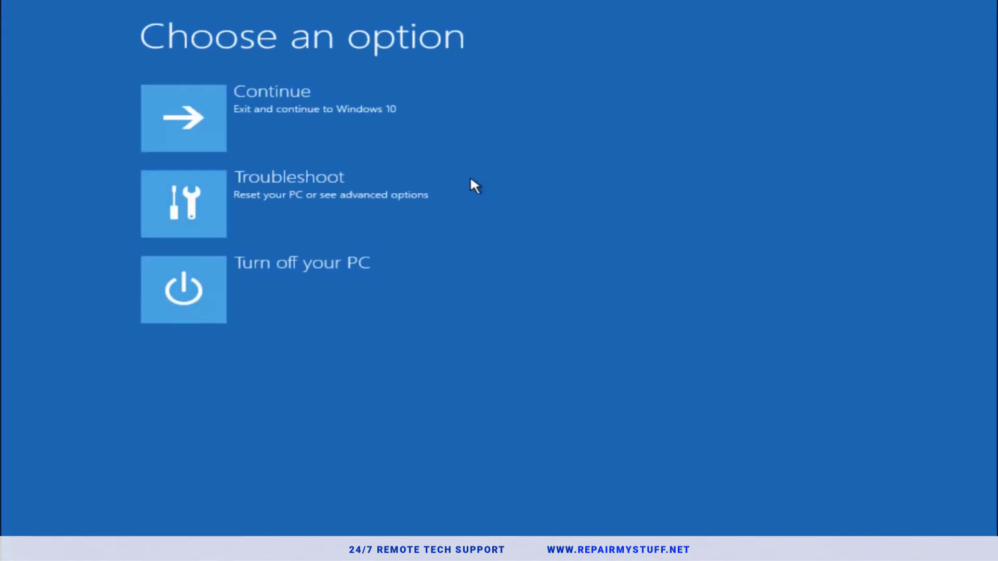
pyautogui.moveTo(236, 194)
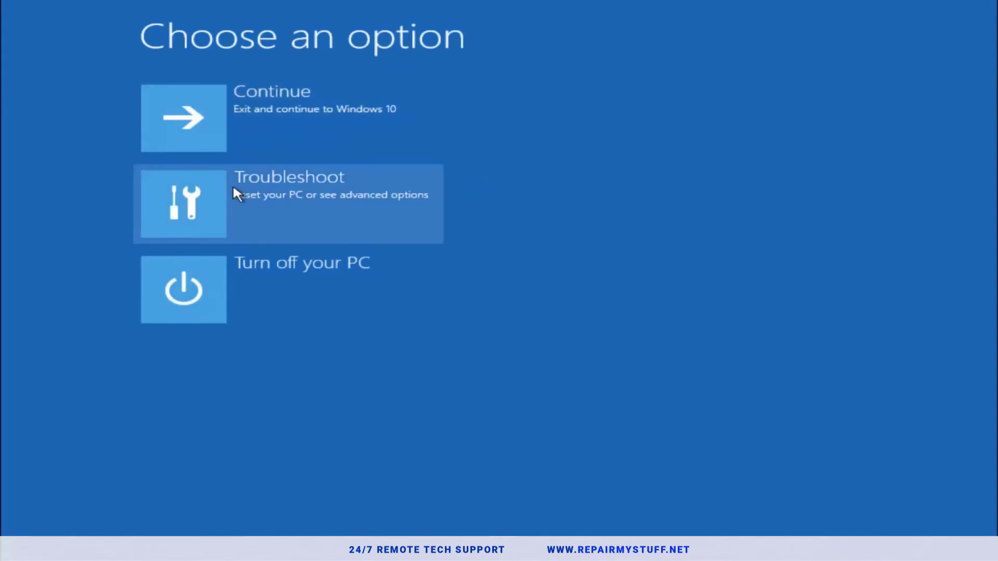
pyautogui.click(287, 203)
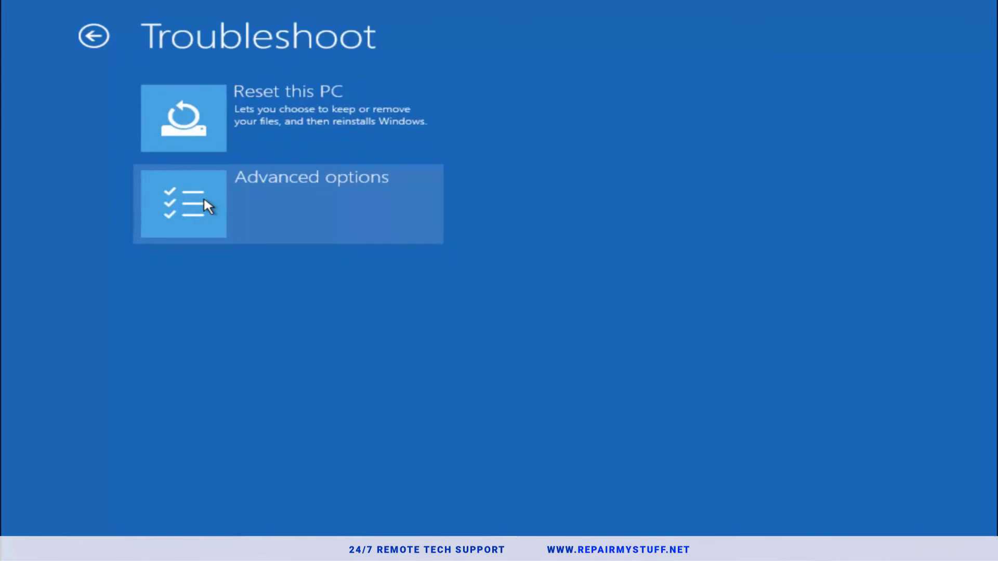
pyautogui.moveTo(183, 273)
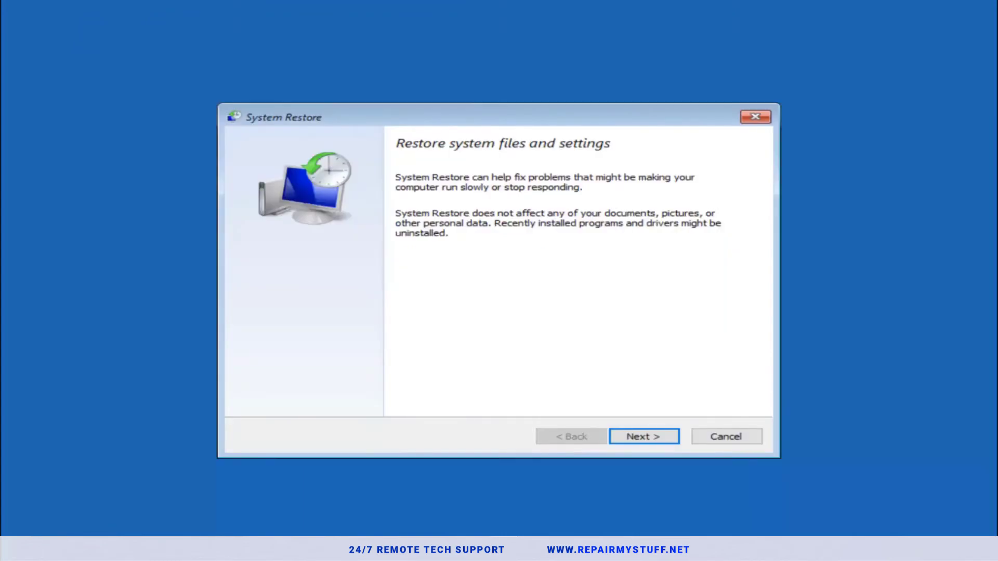
pyautogui.moveTo(519, 202)
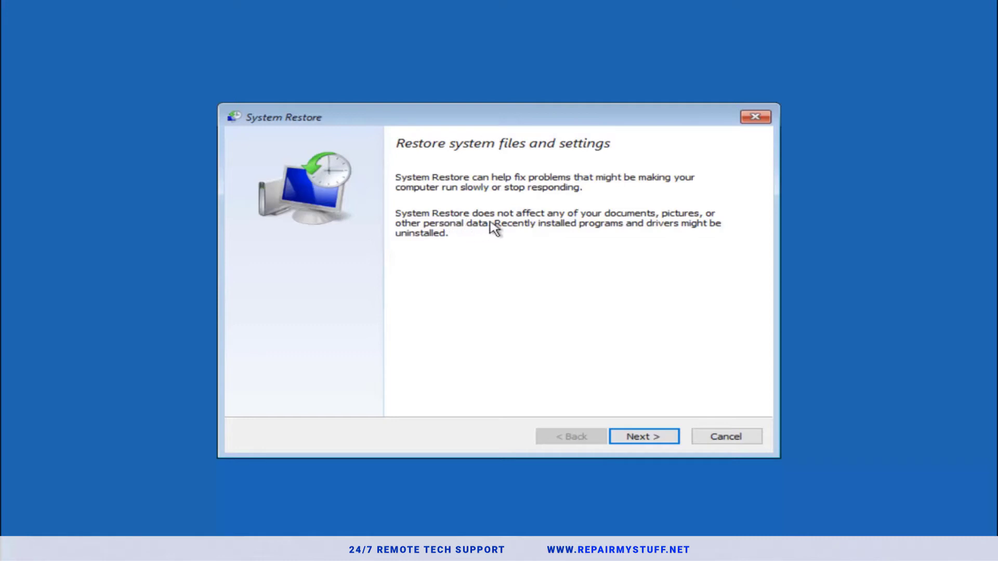
pyautogui.moveTo(671, 227)
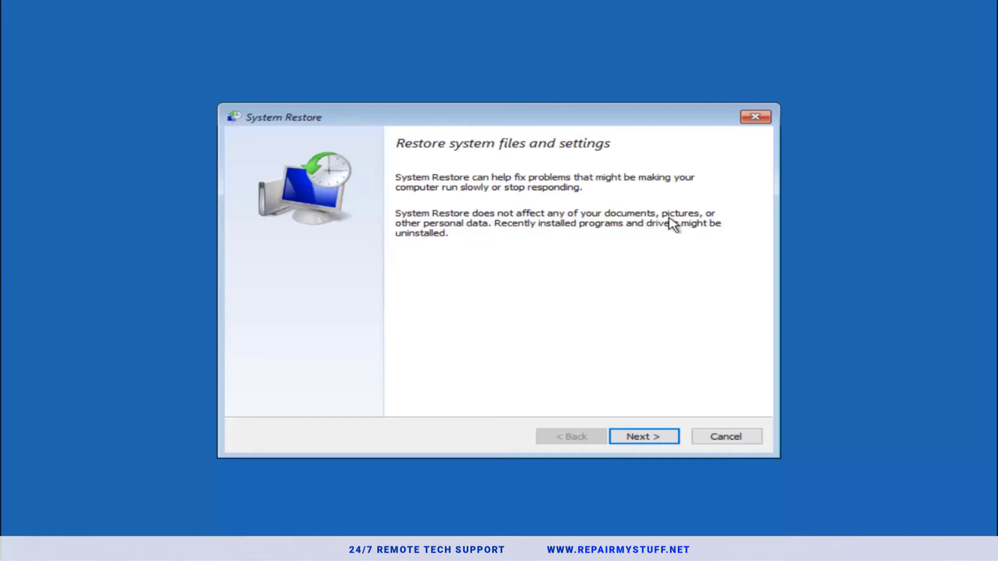
pyautogui.moveTo(527, 237)
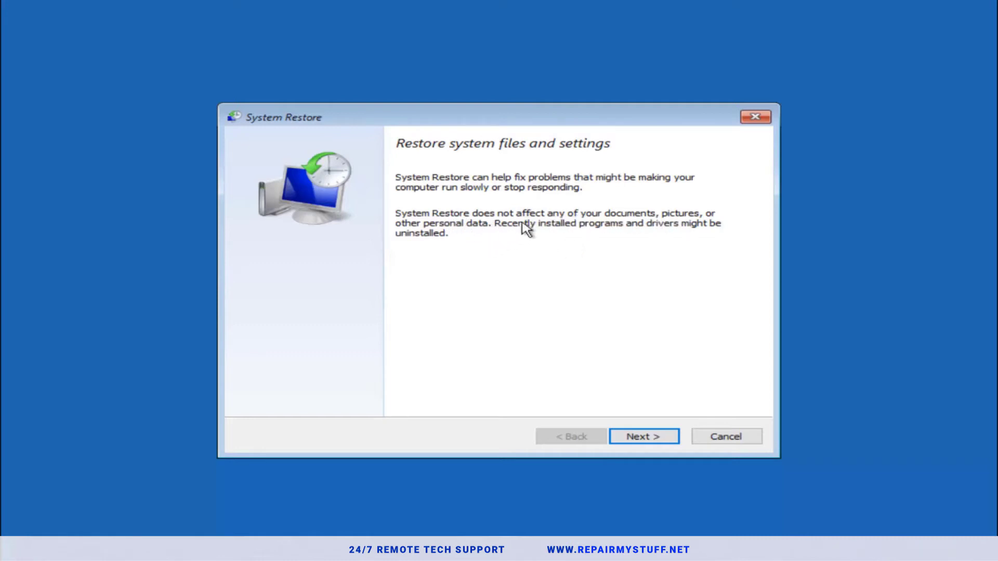
pyautogui.moveTo(492, 241)
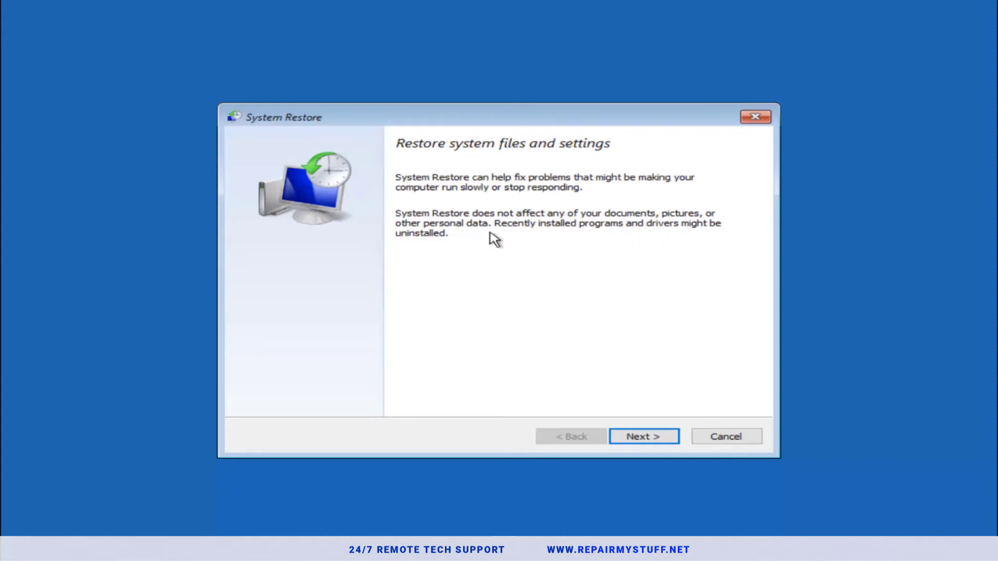
pyautogui.moveTo(426, 255)
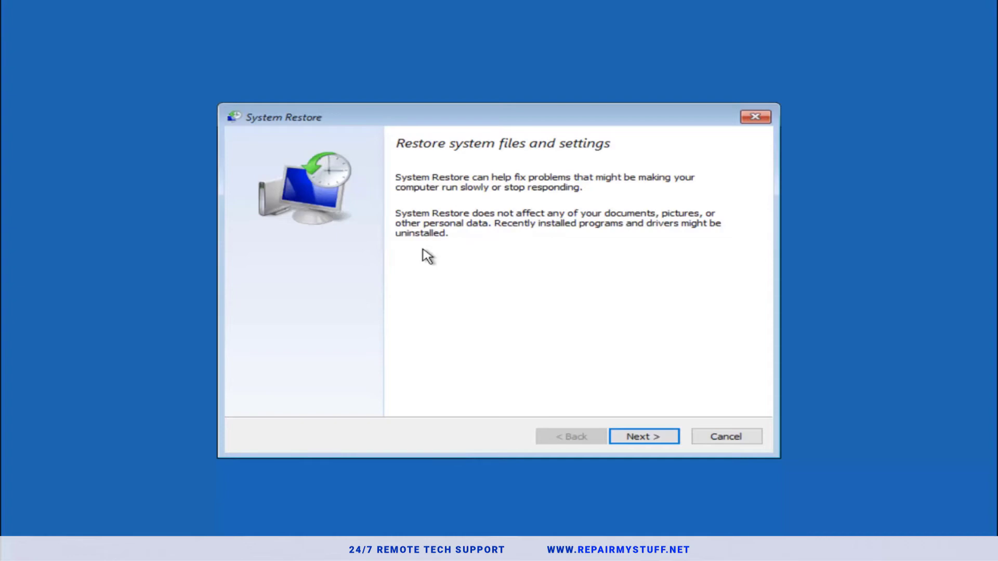
# - Pick the 10/5/2016 'before update' restore point for drive C: and continue to confirmation
pyautogui.click(643, 436)
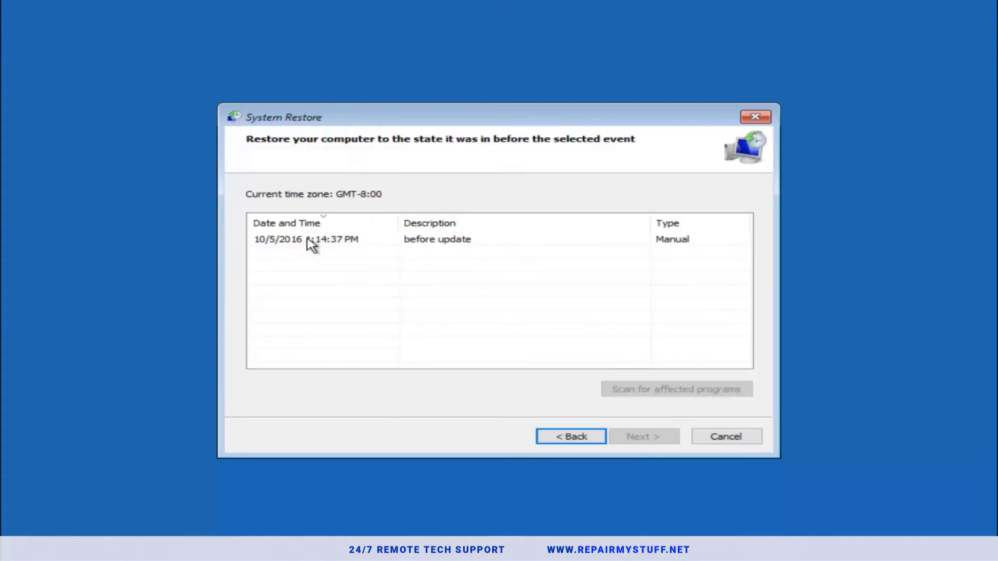
pyautogui.moveTo(295, 248)
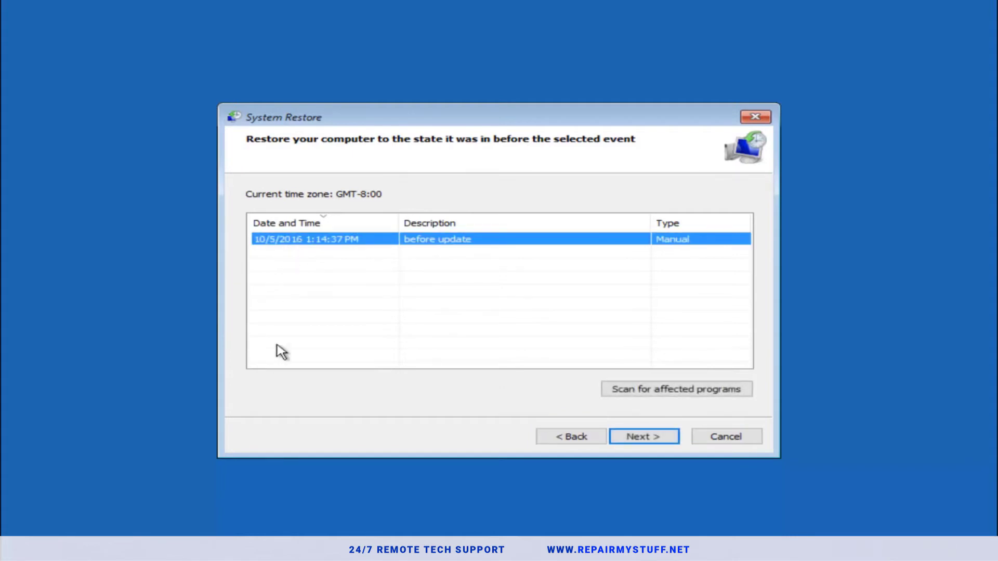
pyautogui.moveTo(250, 360)
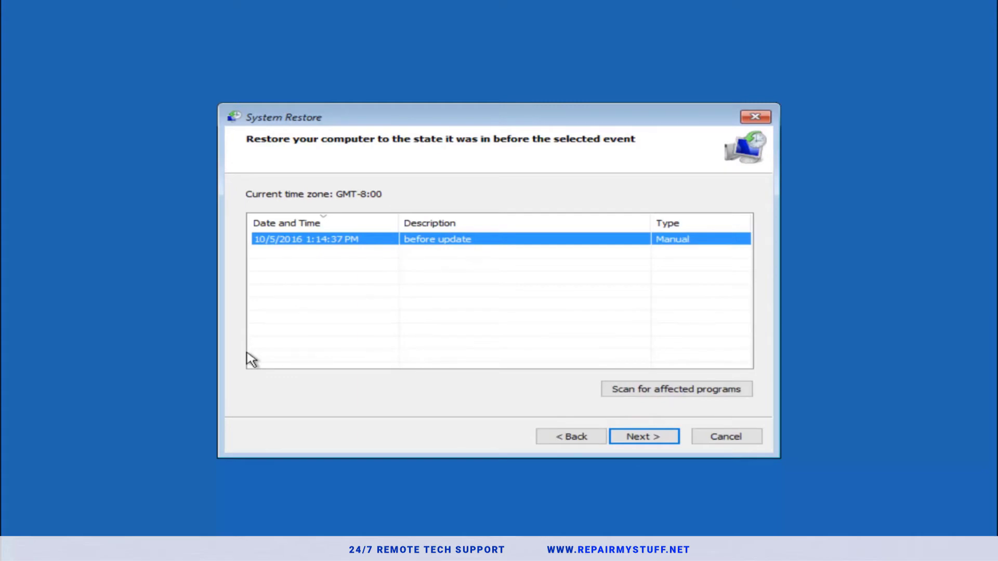
pyautogui.moveTo(658, 439)
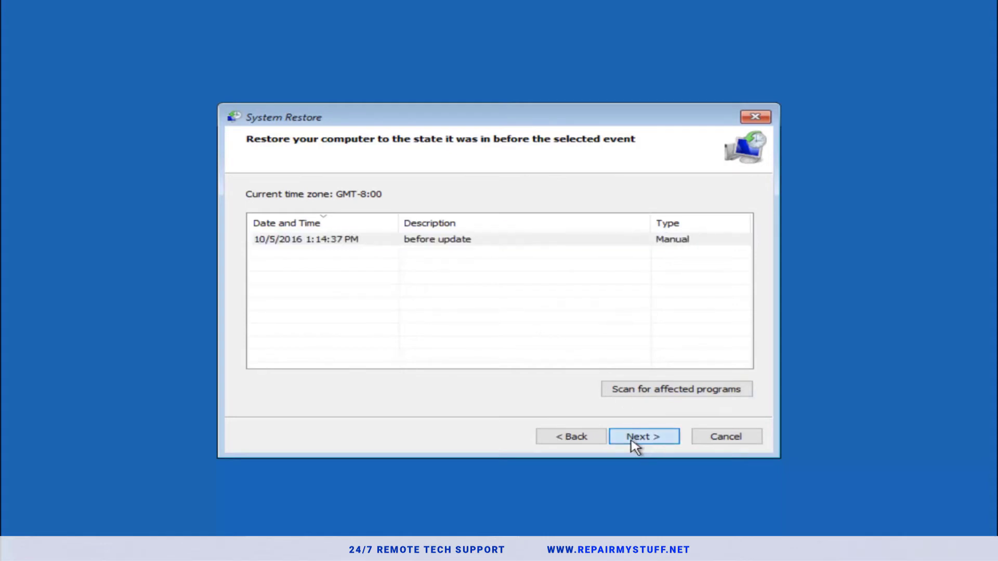
pyautogui.click(643, 437)
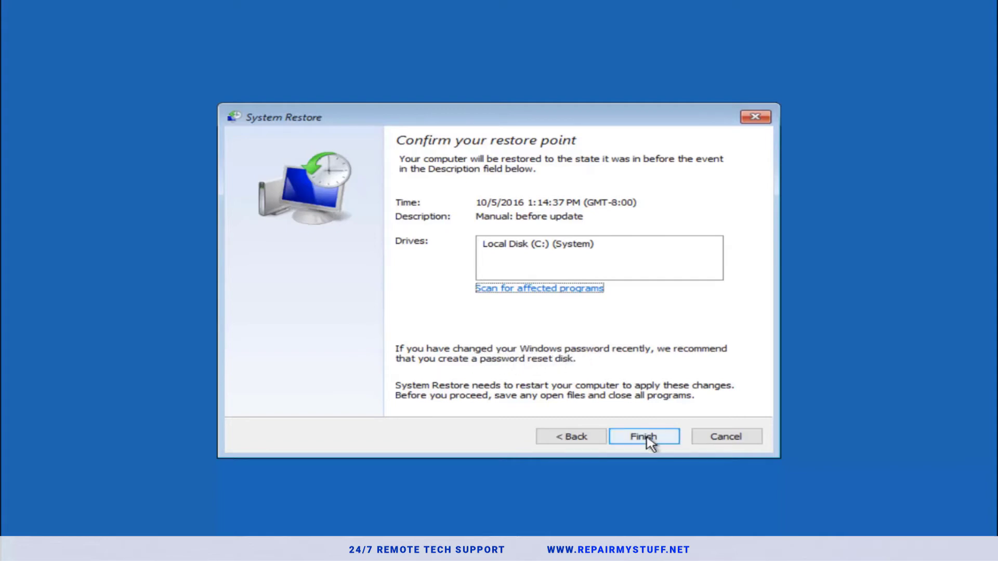
# - Finish the wizard and accept the warning that System Restore cannot be interrupted
pyautogui.click(644, 436)
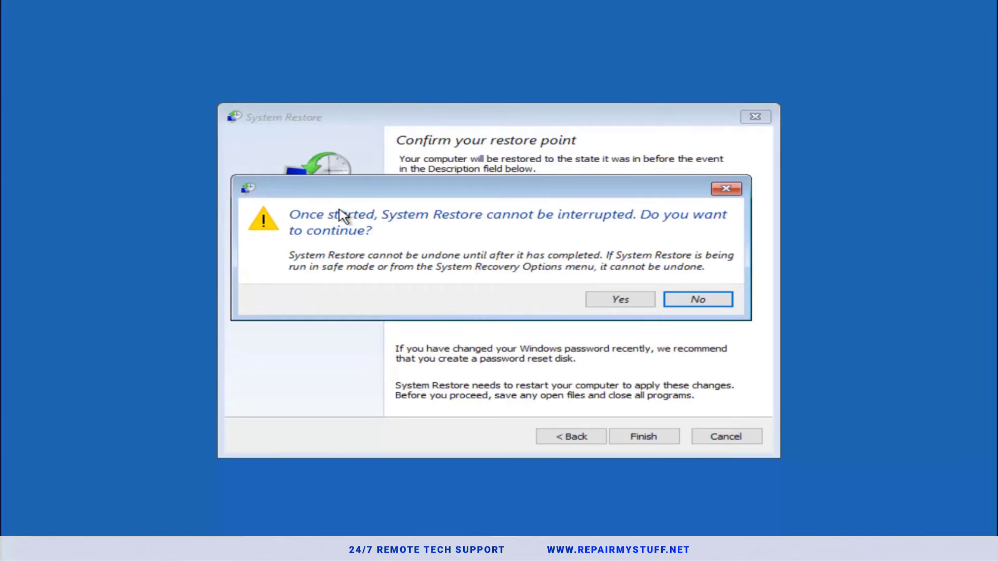
pyautogui.moveTo(355, 240)
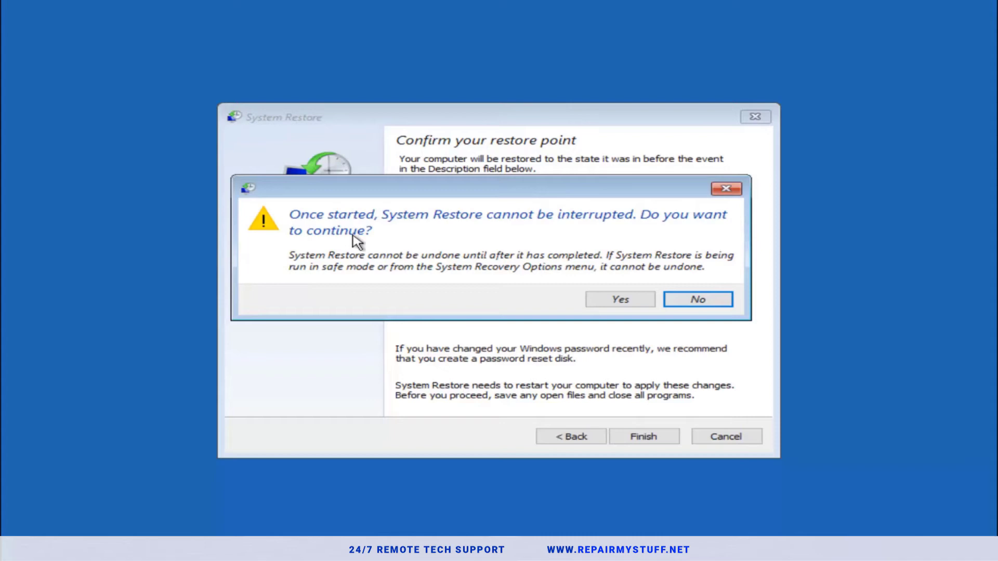
pyautogui.moveTo(564, 326)
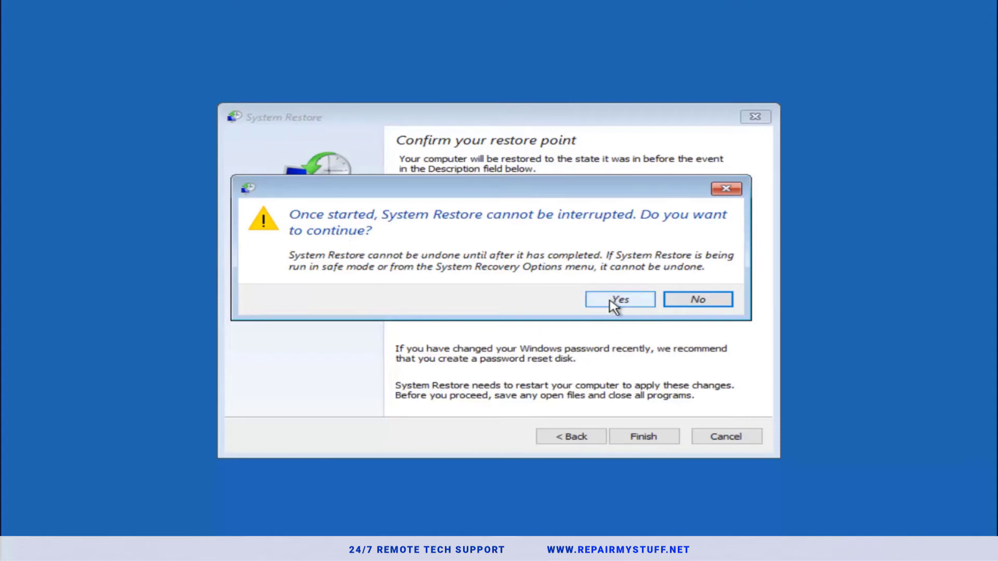
pyautogui.click(620, 300)
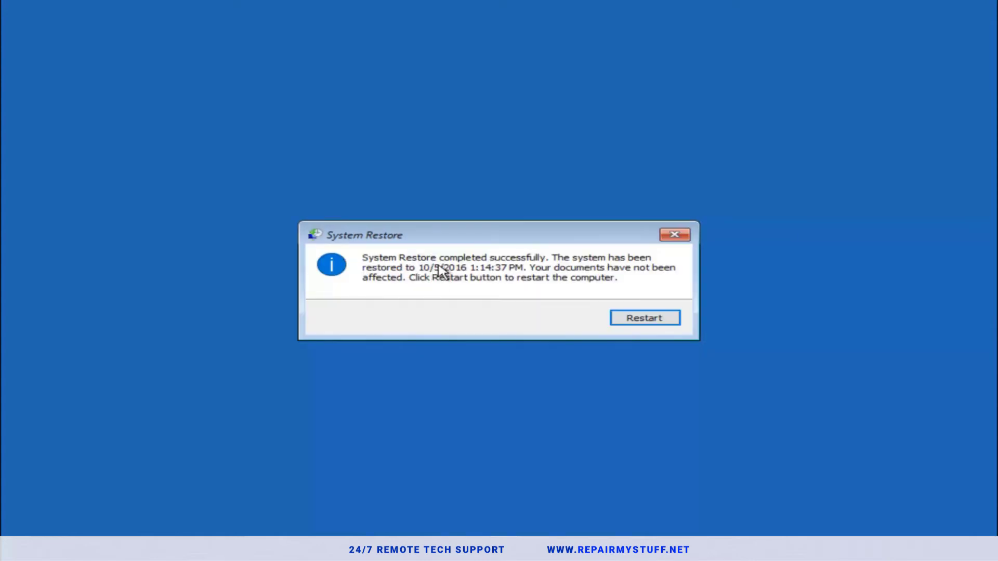
pyautogui.moveTo(417, 284)
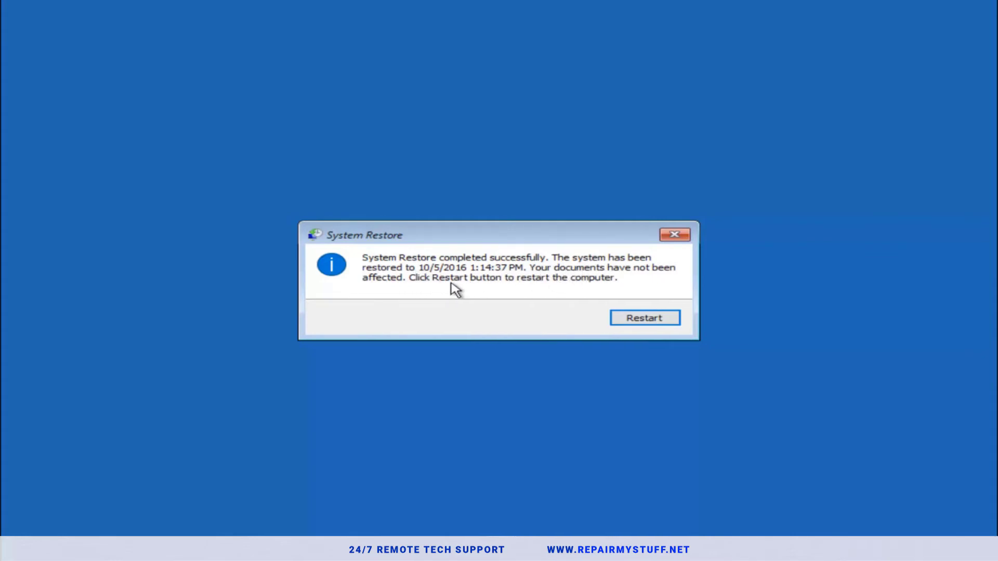
# - Restart the computer after the successful restore to 10/5/2016 1:14:37 PM
pyautogui.click(645, 317)
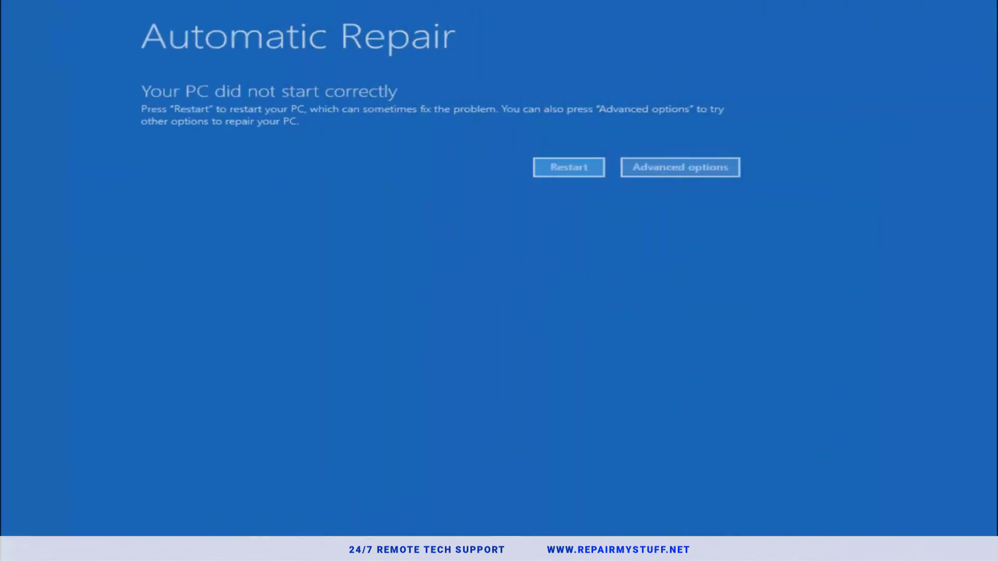
# - Choose Advanced options on the repeated Automatic Repair screen
pyautogui.click(681, 167)
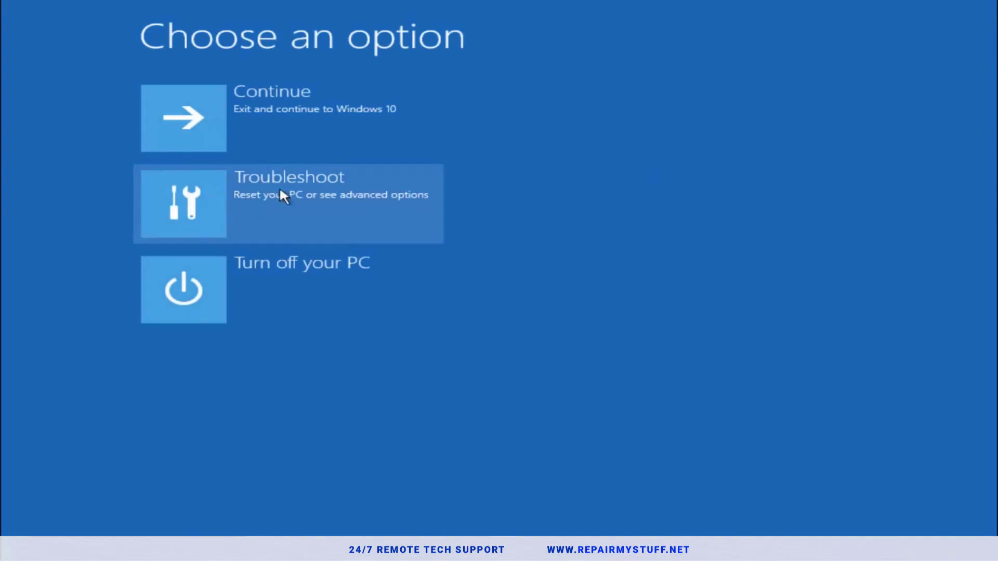
# - Run Startup Repair from the advanced recovery options
pyautogui.click(287, 203)
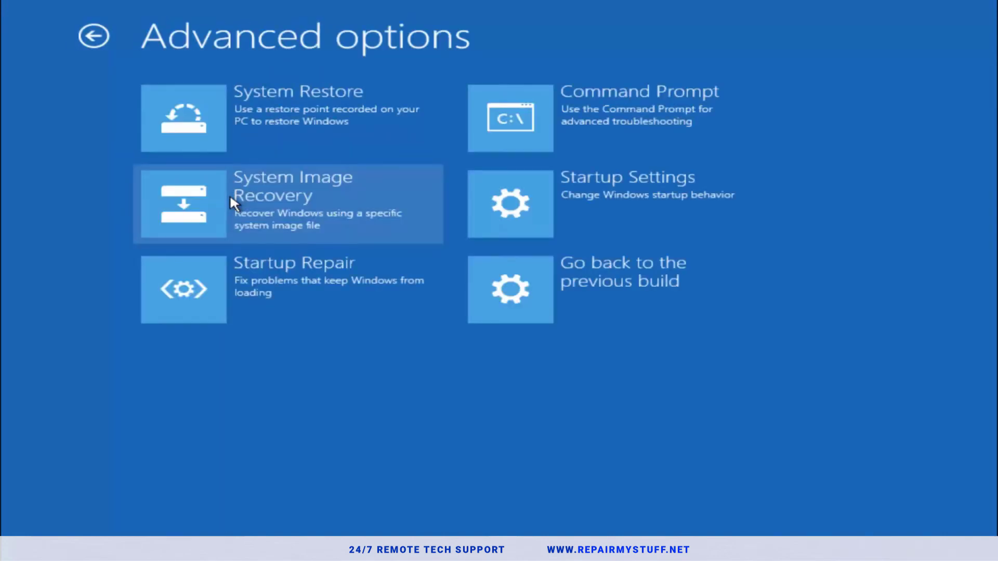
pyautogui.moveTo(275, 280)
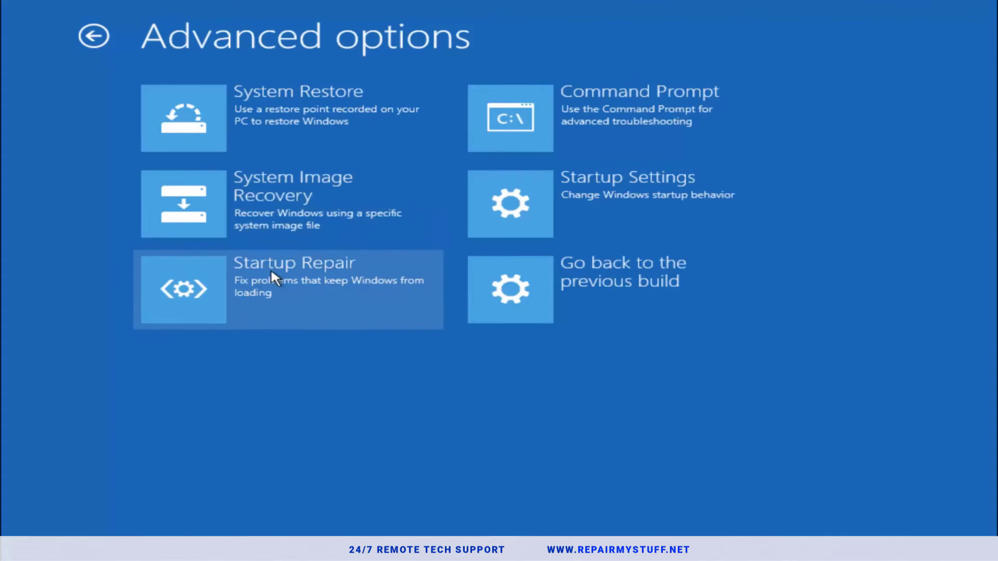
pyautogui.click(293, 288)
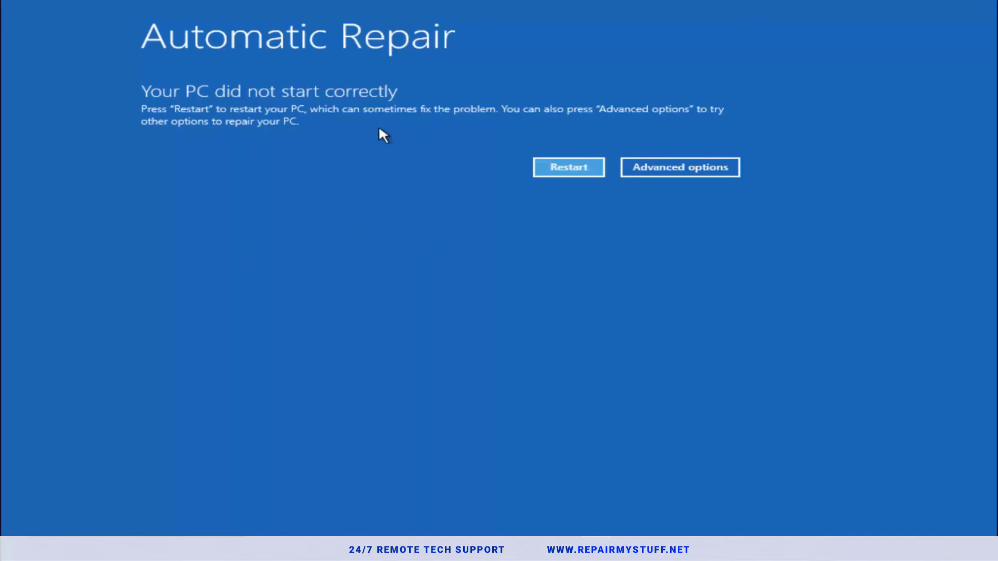
pyautogui.moveTo(543, 182)
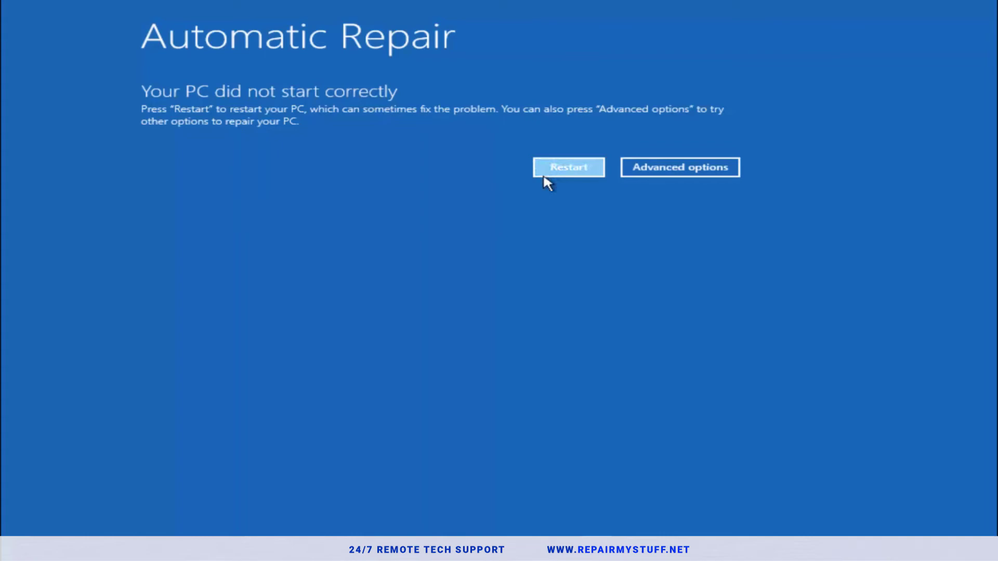
pyautogui.moveTo(665, 178)
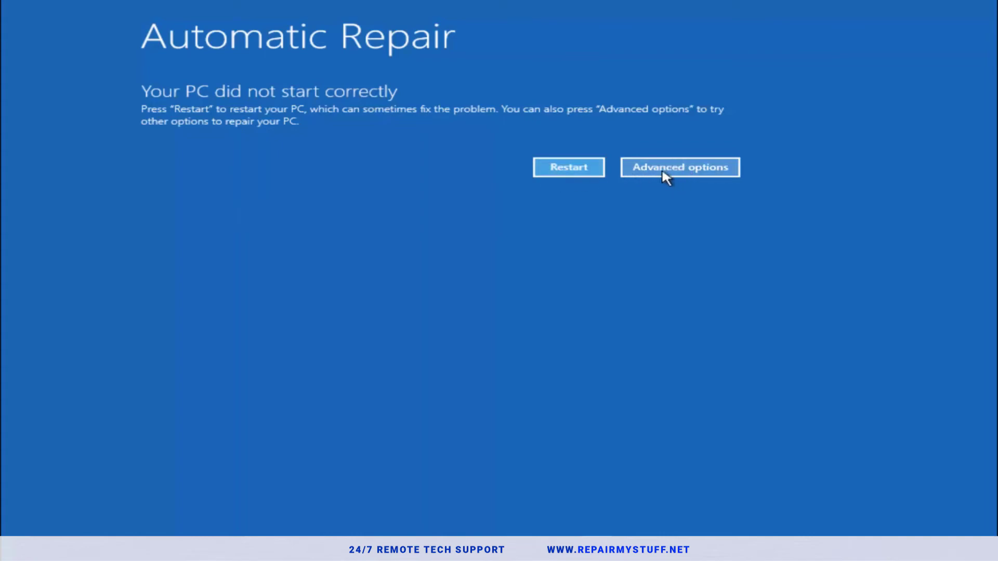
# - Navigate through Advanced options and Troubleshoot to the advanced recovery tools
pyautogui.click(681, 167)
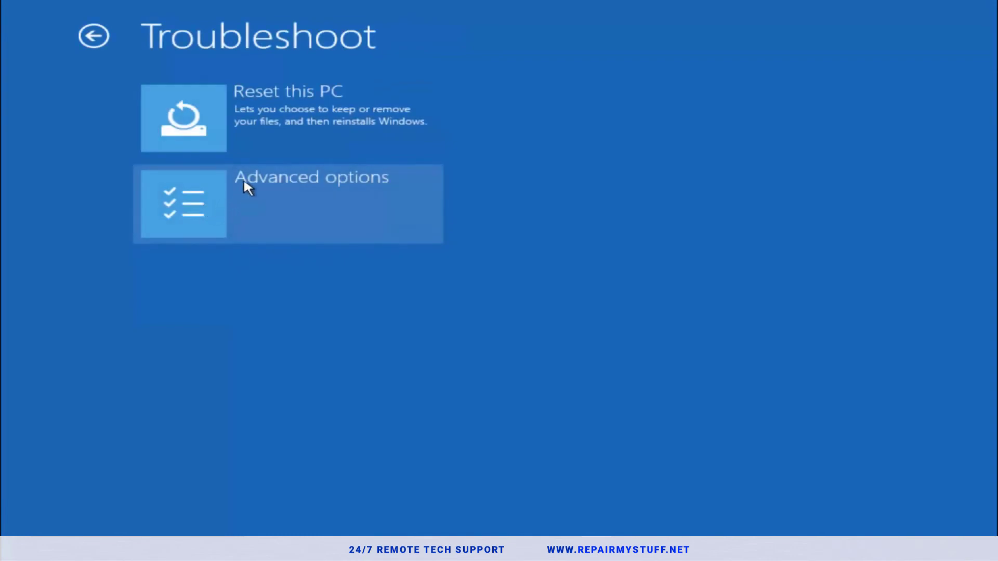
pyautogui.click(290, 203)
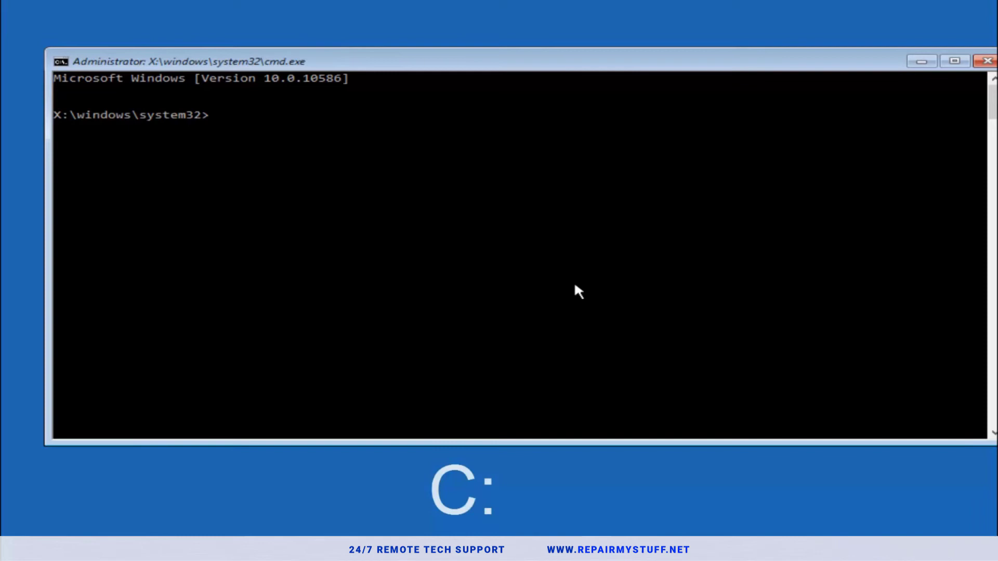
# - Switch to drive C:, list its folders, and change to \windows\system32\config
pyautogui.write('c:')
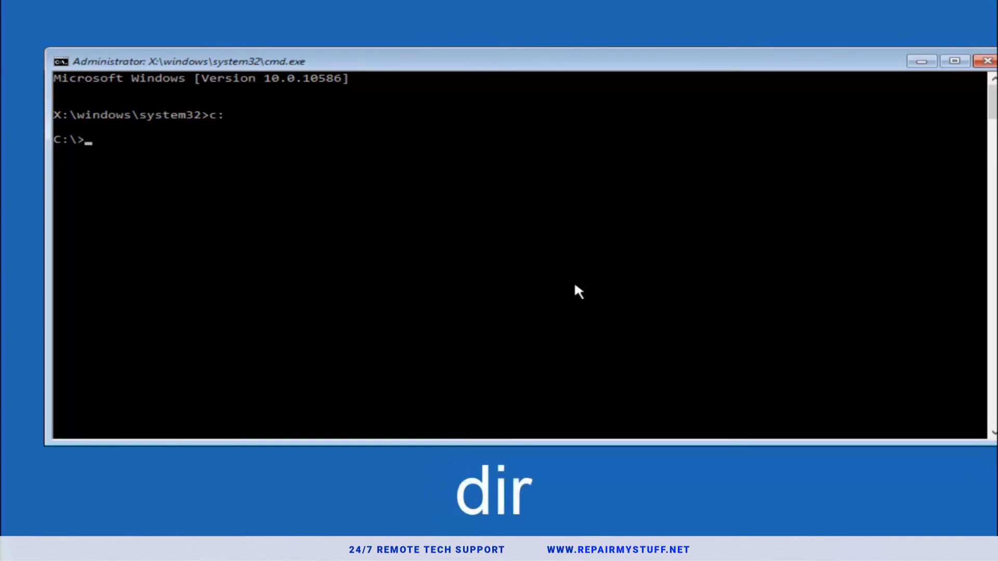
pyautogui.write('dir')
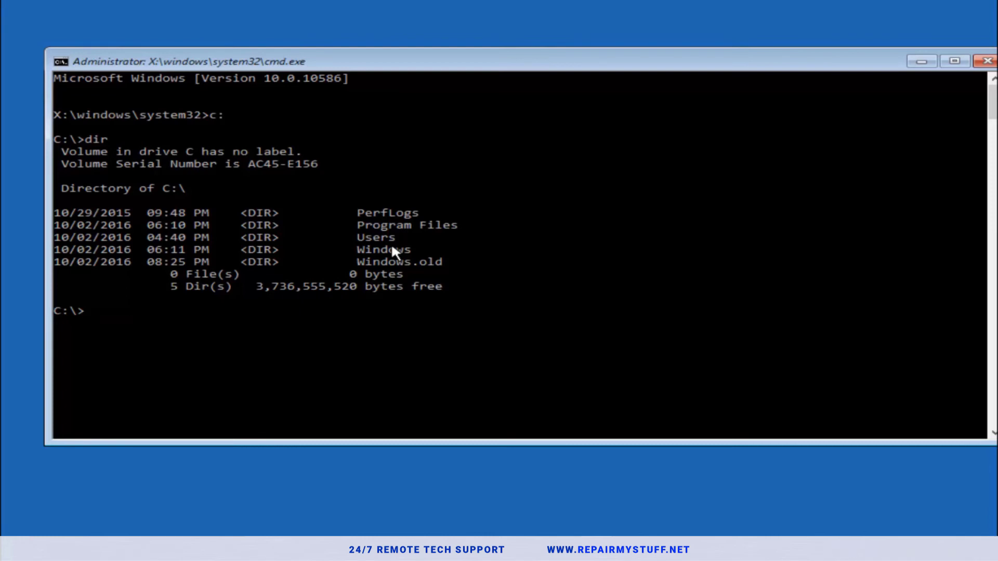
pyautogui.write('cd')
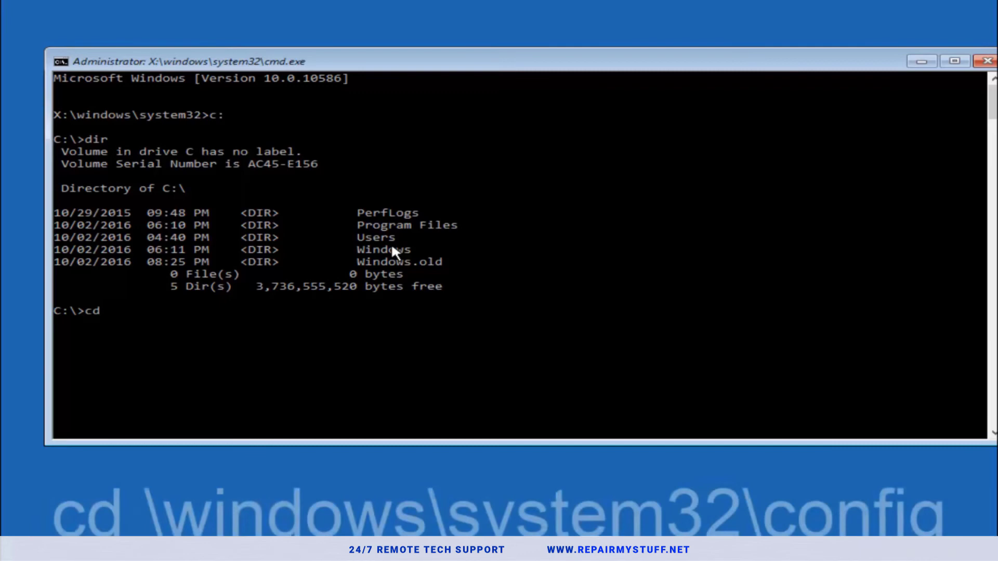
pyautogui.write('\\windows\\sys')
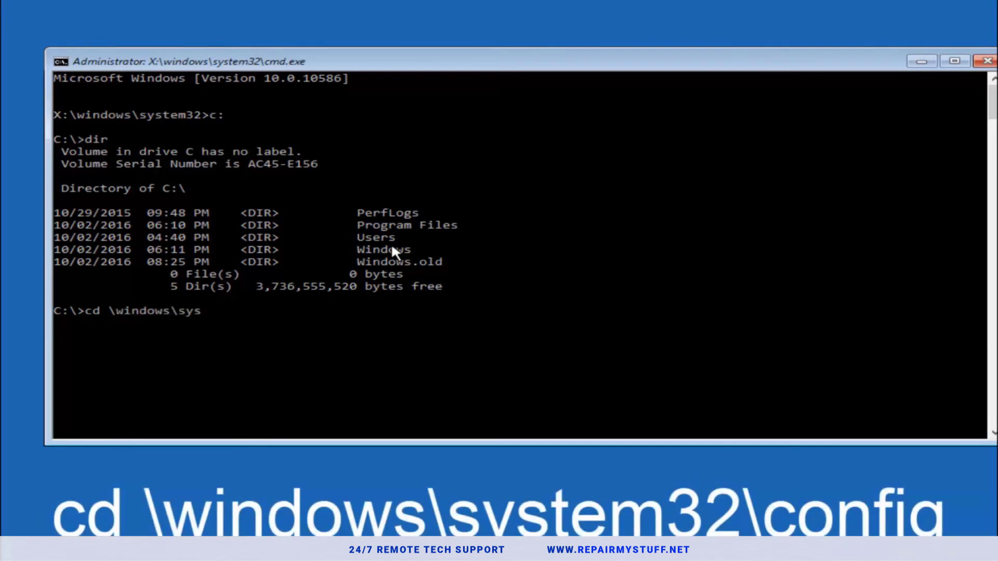
pyautogui.write('tem32')
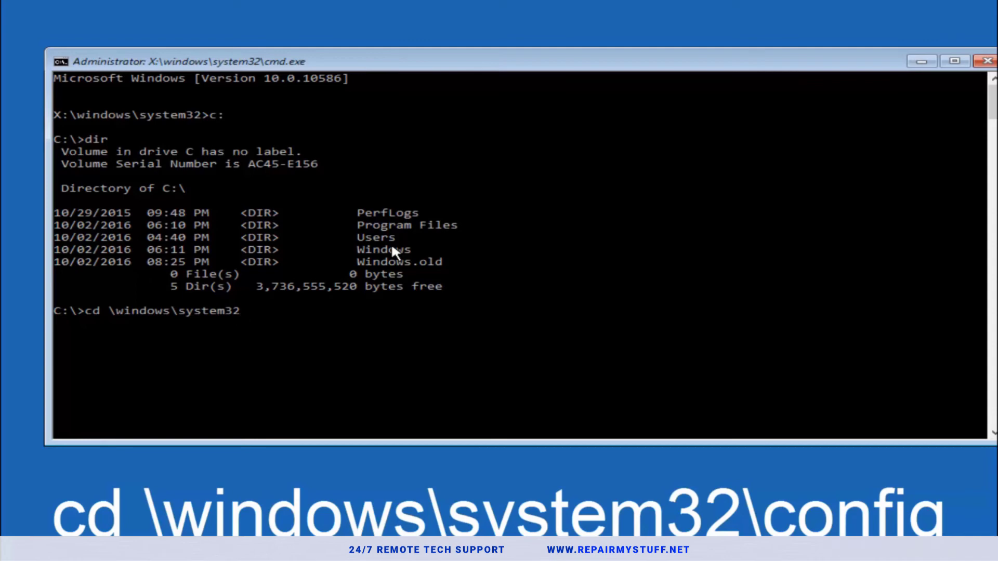
pyautogui.write('\\config')
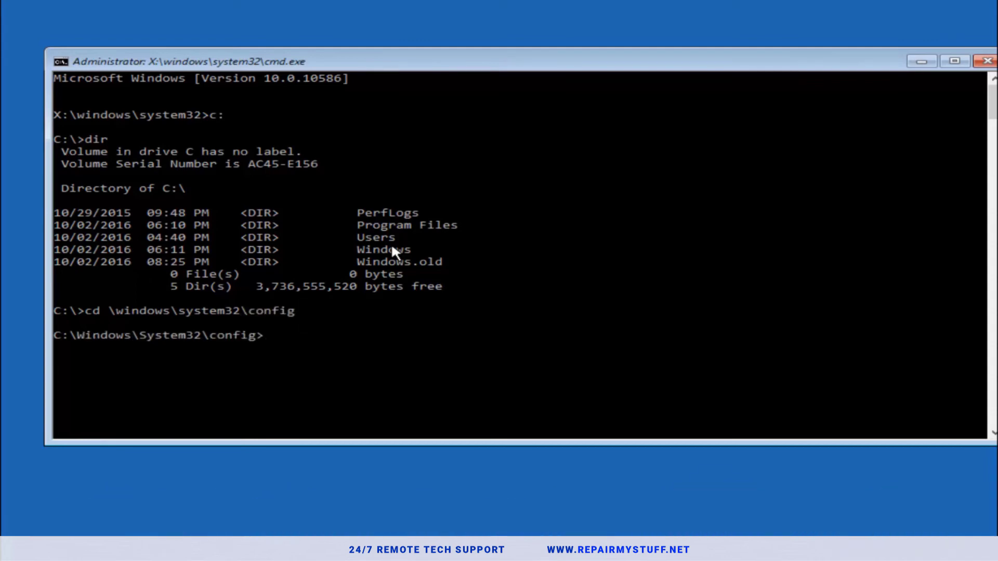
# - Make a backup1 folder in config and copy all registry files into it
pyautogui.write('md ba')
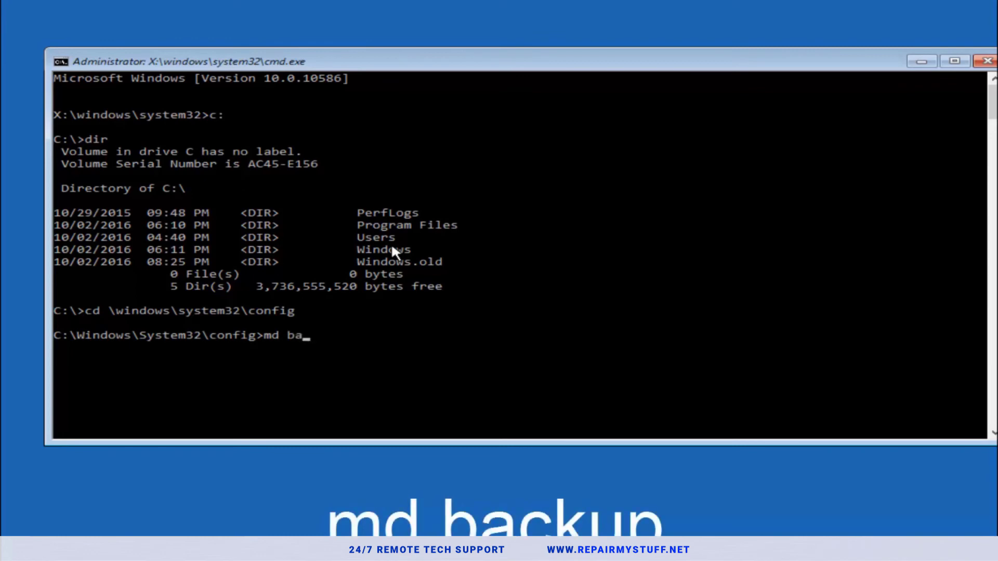
pyautogui.write('ckup')
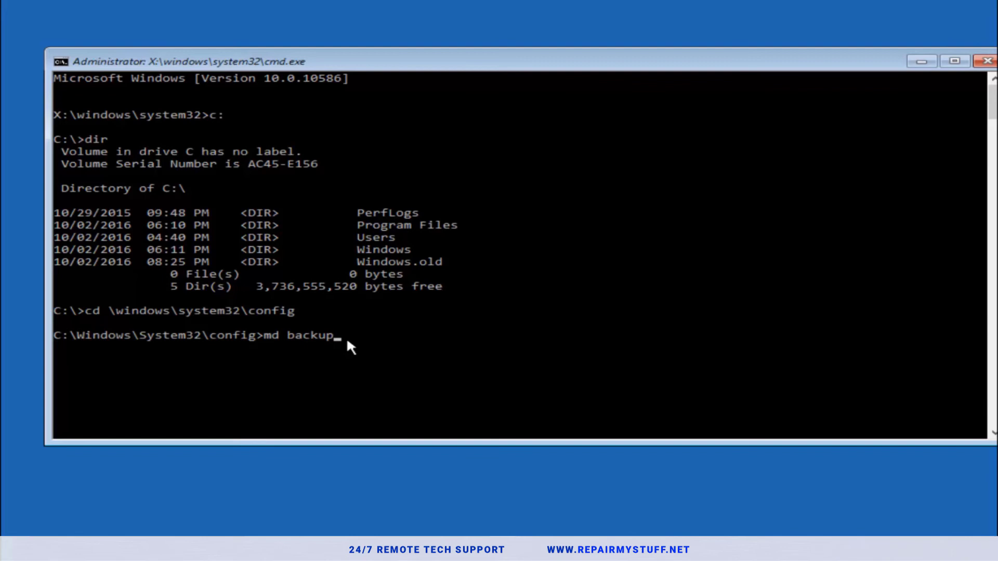
pyautogui.moveTo(326, 339)
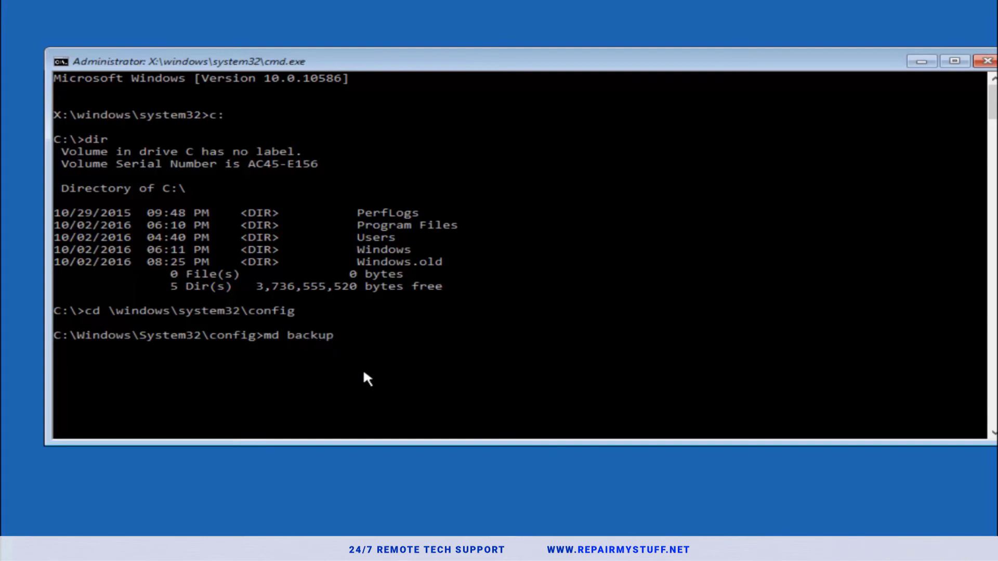
pyautogui.write('copy')
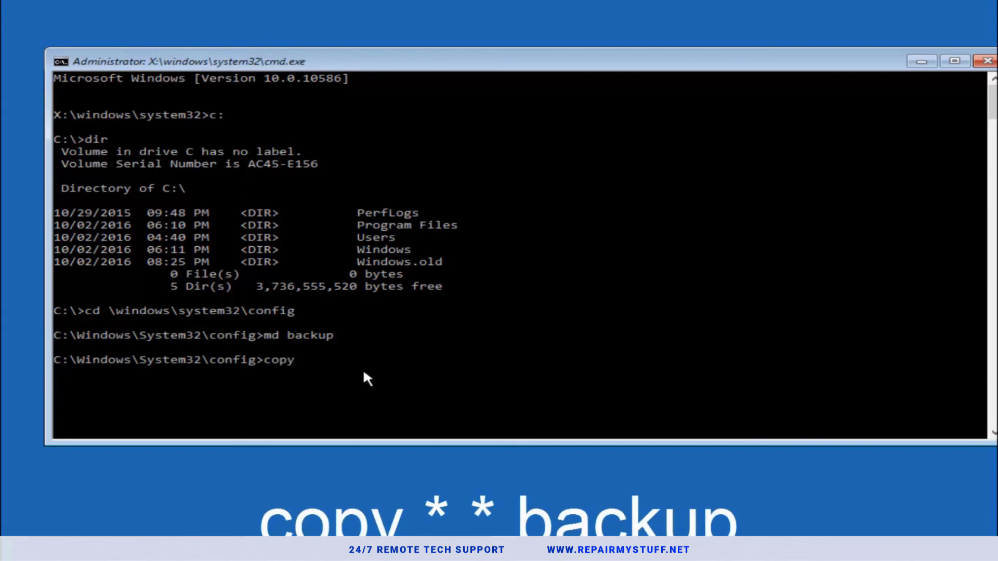
pyautogui.moveTo(179, 440)
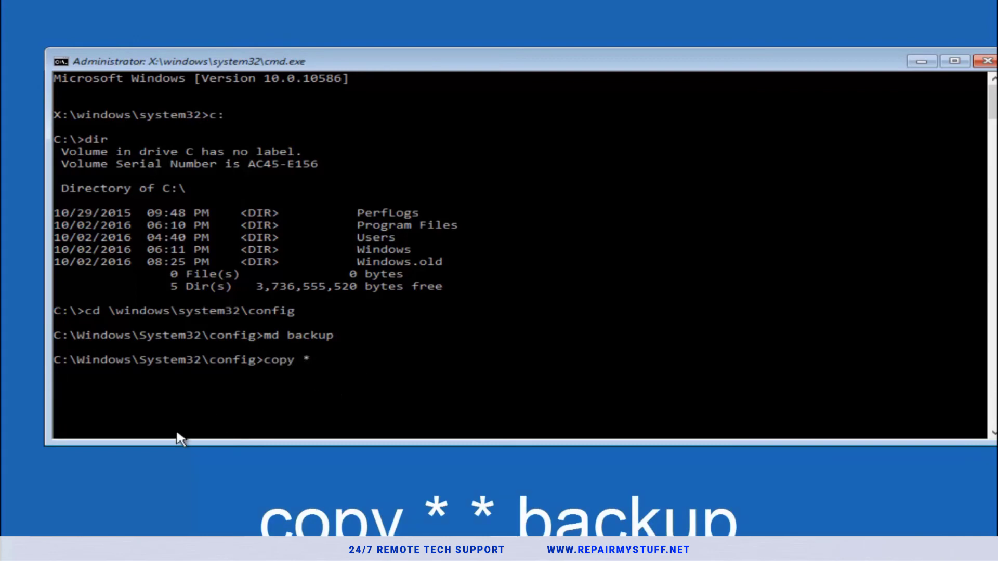
pyautogui.write('.')
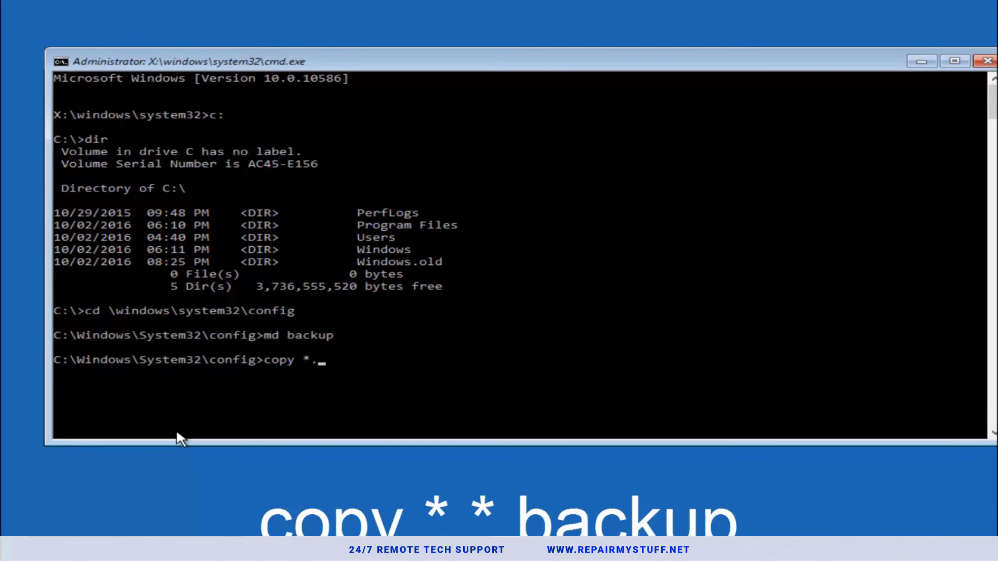
pyautogui.write('*')
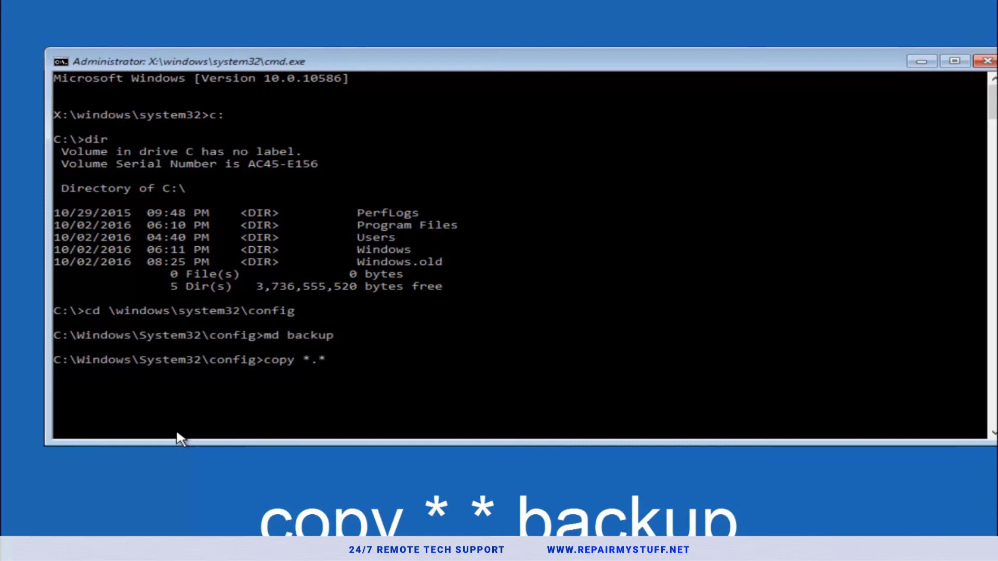
pyautogui.write('backup1')
pyautogui.write('CD')
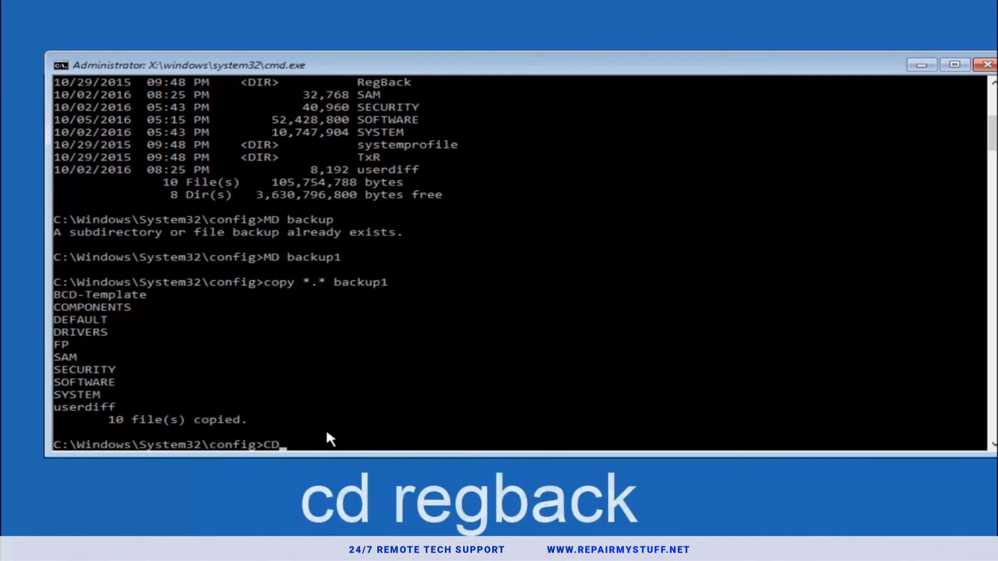
# - From RegBack, copy all hive files up into config, overwriting all with A
pyautogui.write('reg')
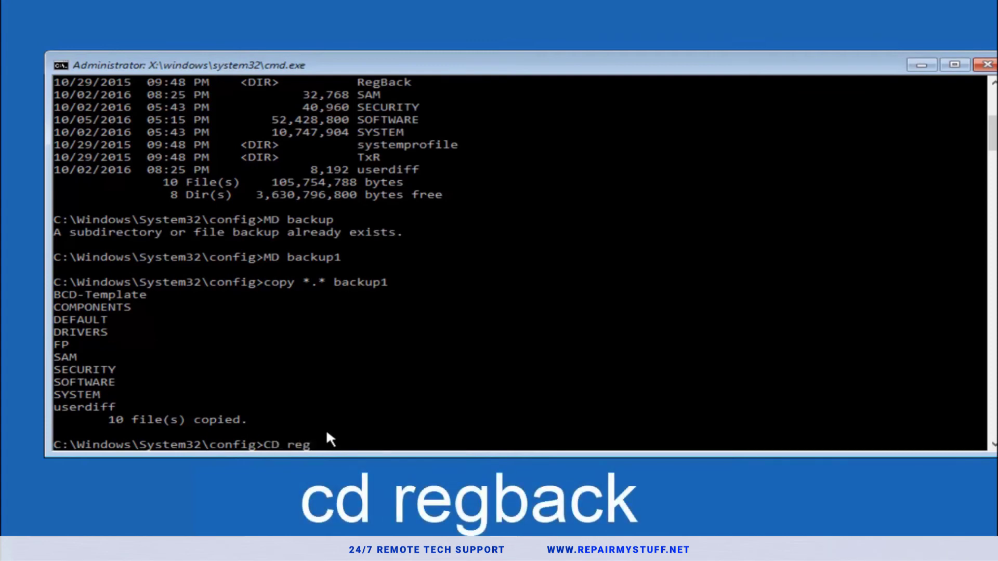
pyautogui.write('back')
pyautogui.write('dir')
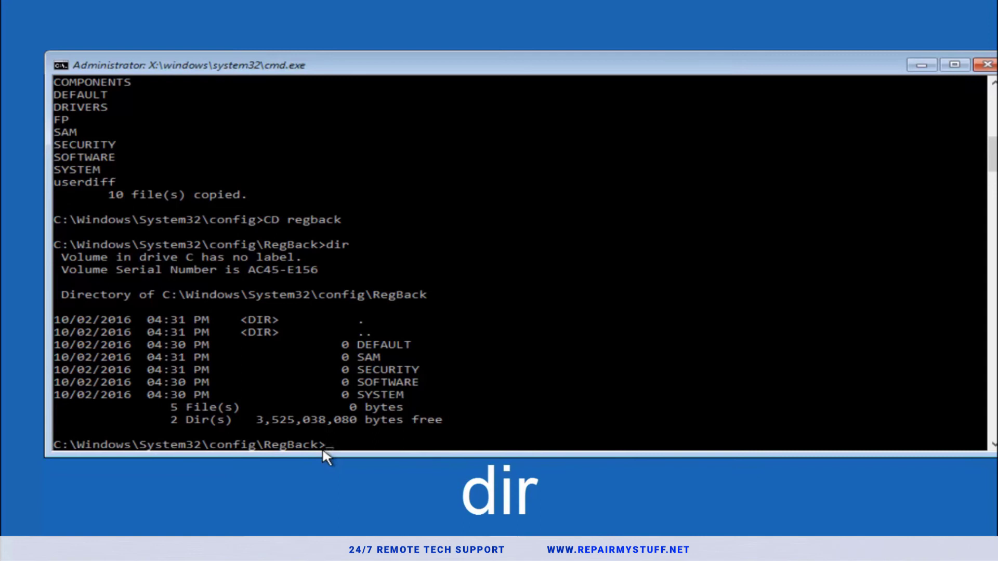
pyautogui.write('copy')
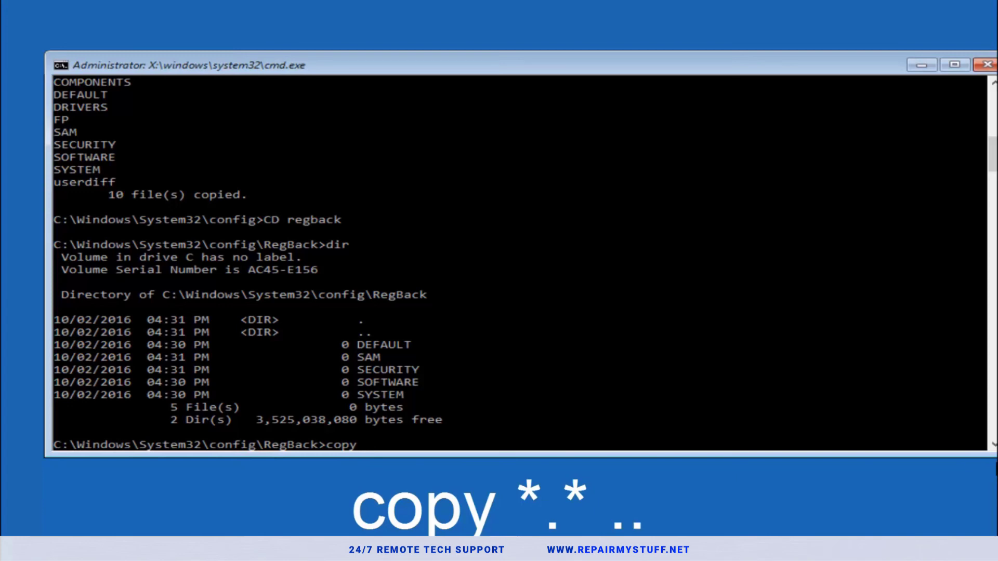
pyautogui.write('*.')
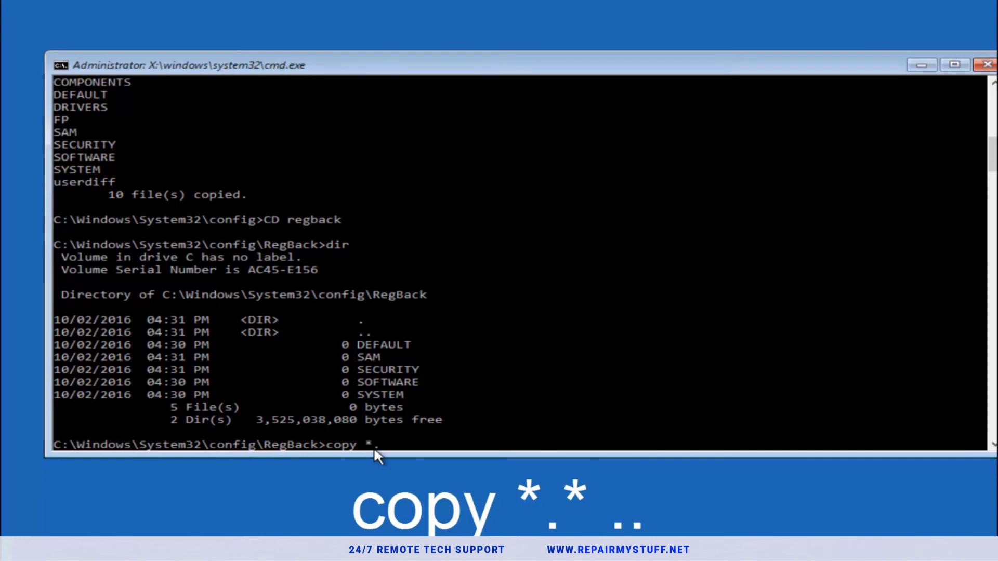
pyautogui.write('* ..')
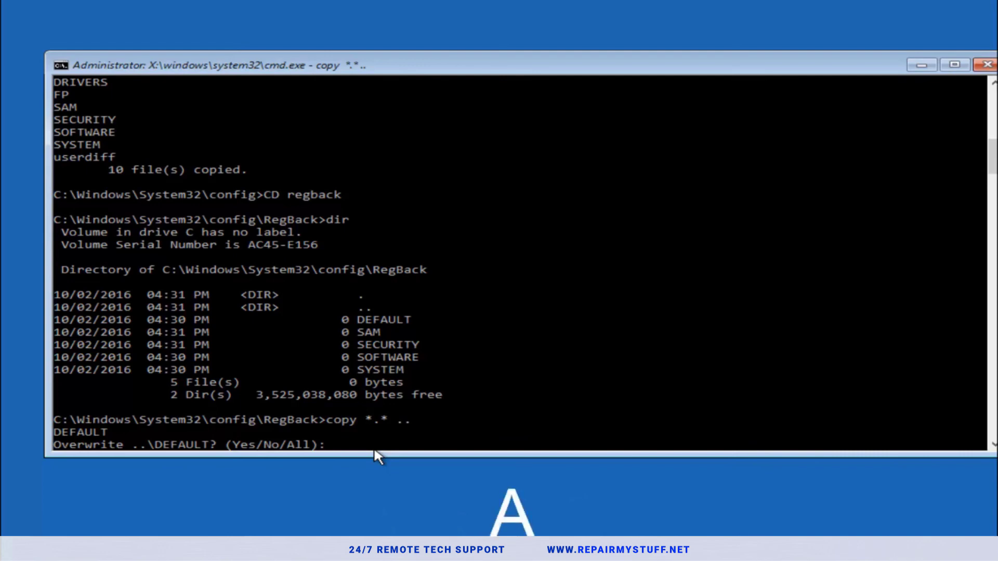
pyautogui.write('A')
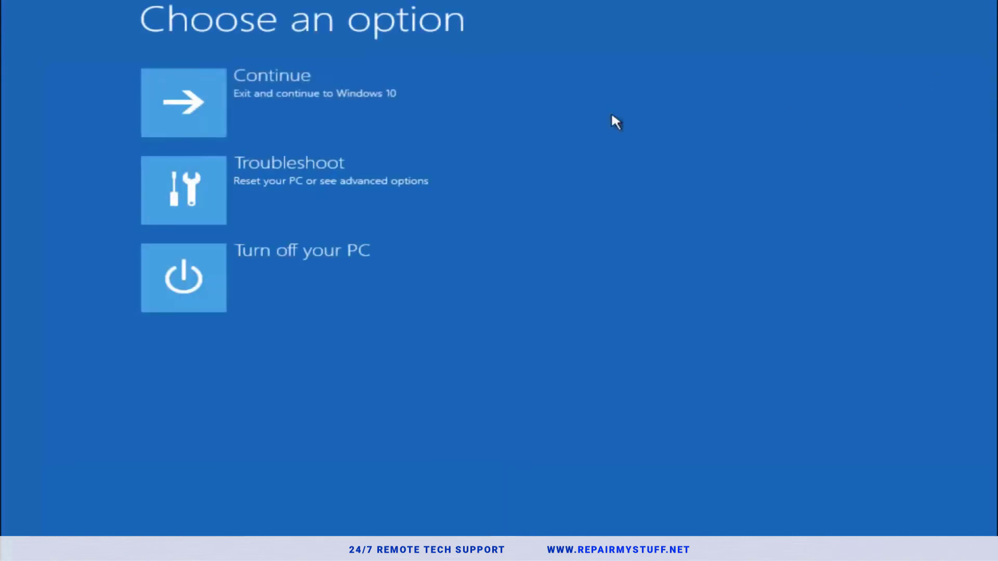
pyautogui.moveTo(240, 124)
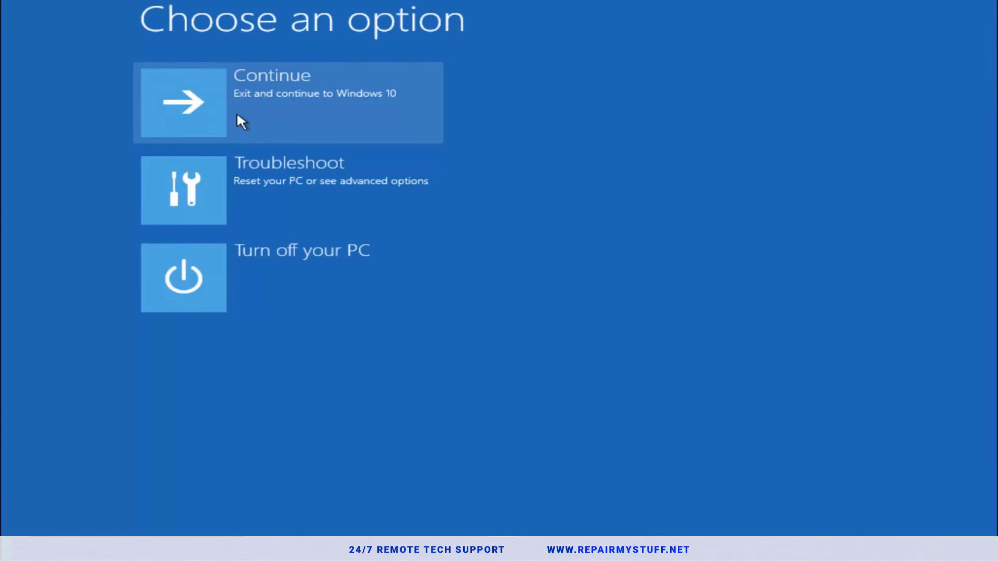